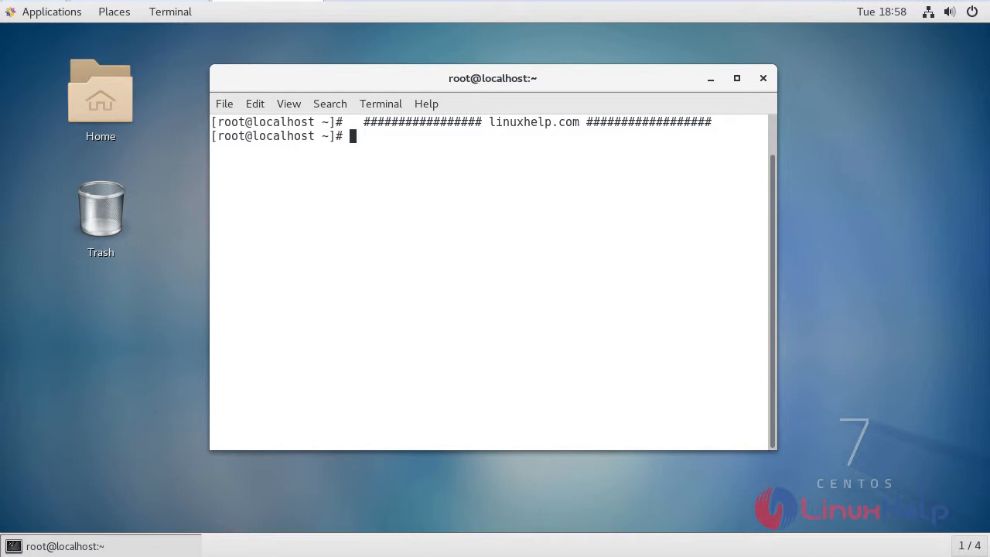
mouse_move(414, 331)
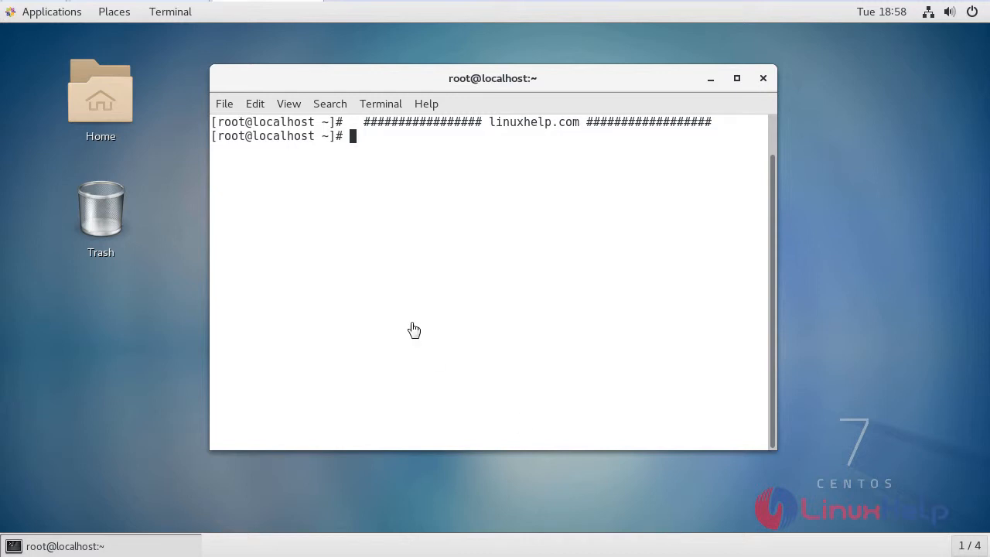
mouse_move(363, 146)
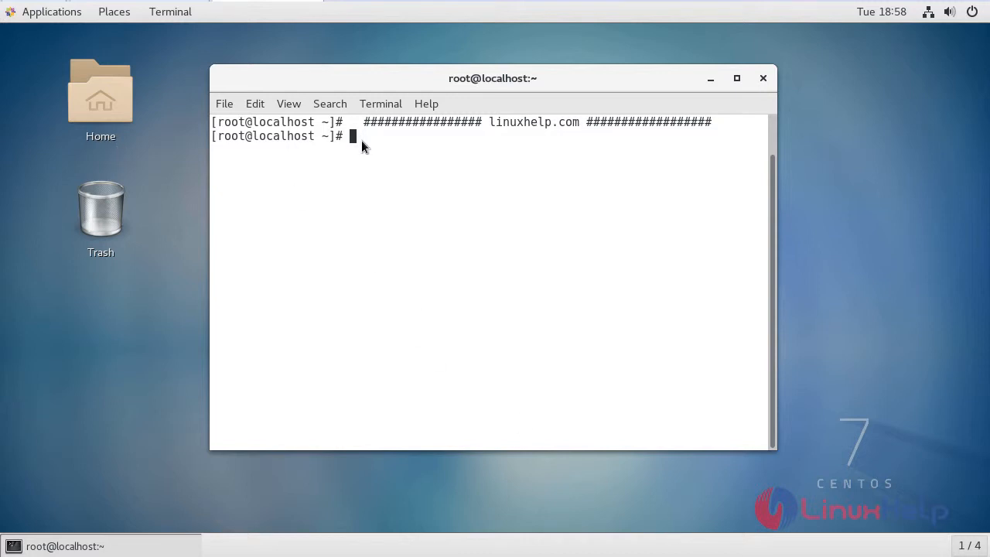
text(curl -sL https://rpm.nodesource.com/setup_10.x | sudo bash -)
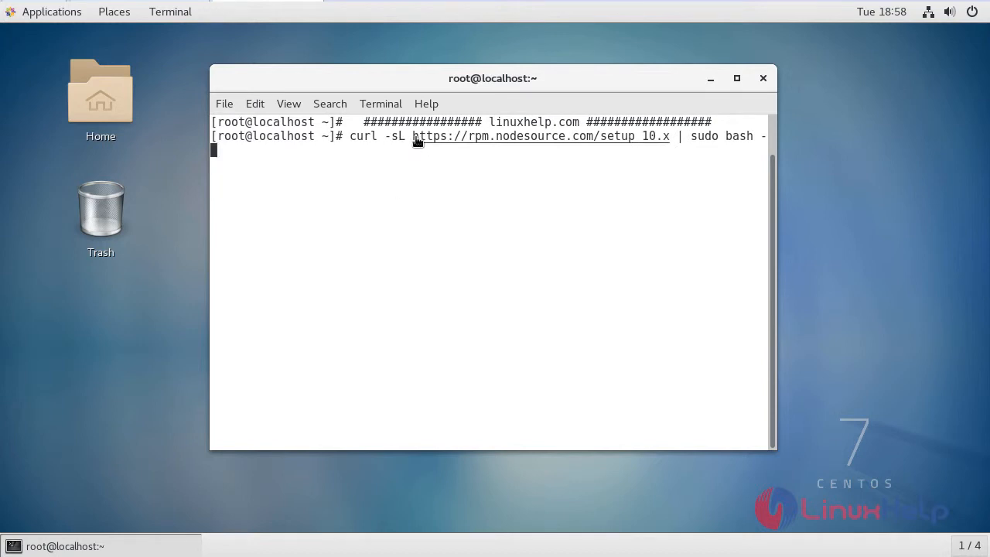
mouse_move(635, 139)
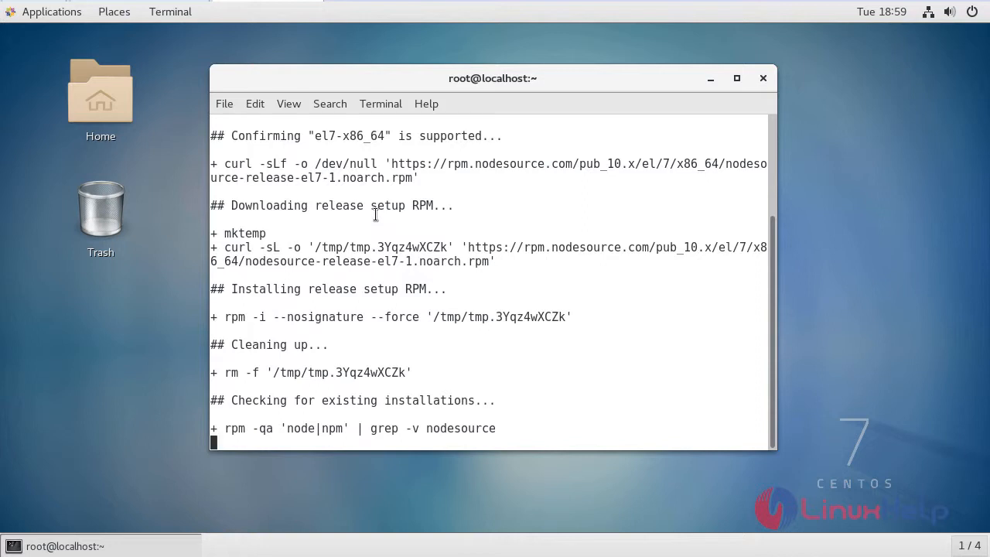
scroll(down, 3)
text(yum install -y nodejs)
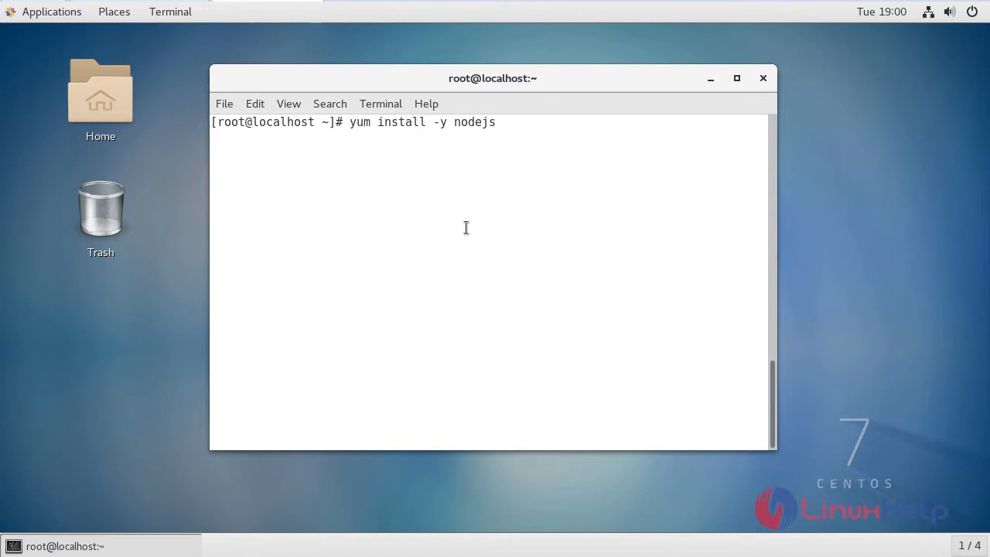
- Run yum install -y nodejs until yum reports Complete with Node.js 10.13.0 installed
key(Return)
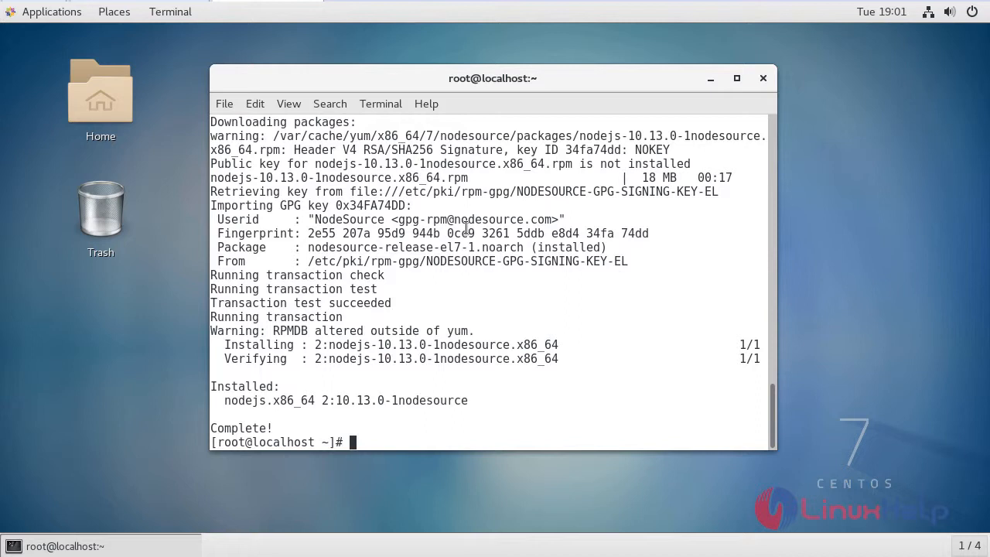
mouse_move(489, 436)
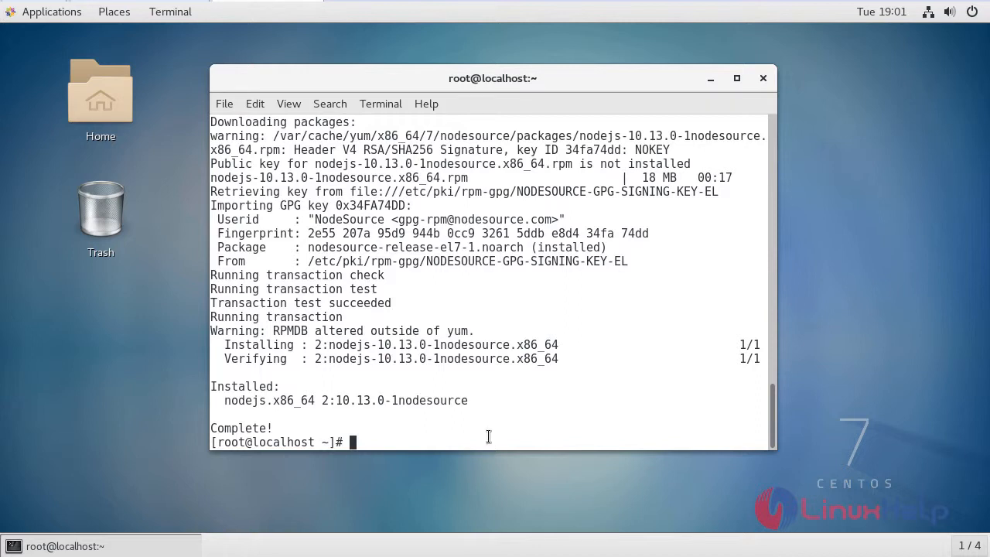
- Run node -v and confirm it reports v10.13.0
text(node -)
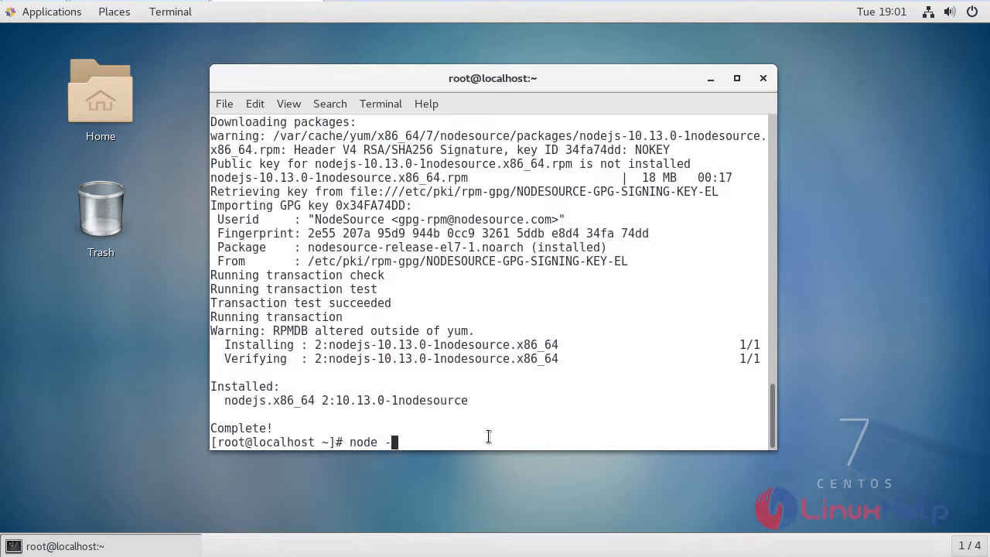
text(v)
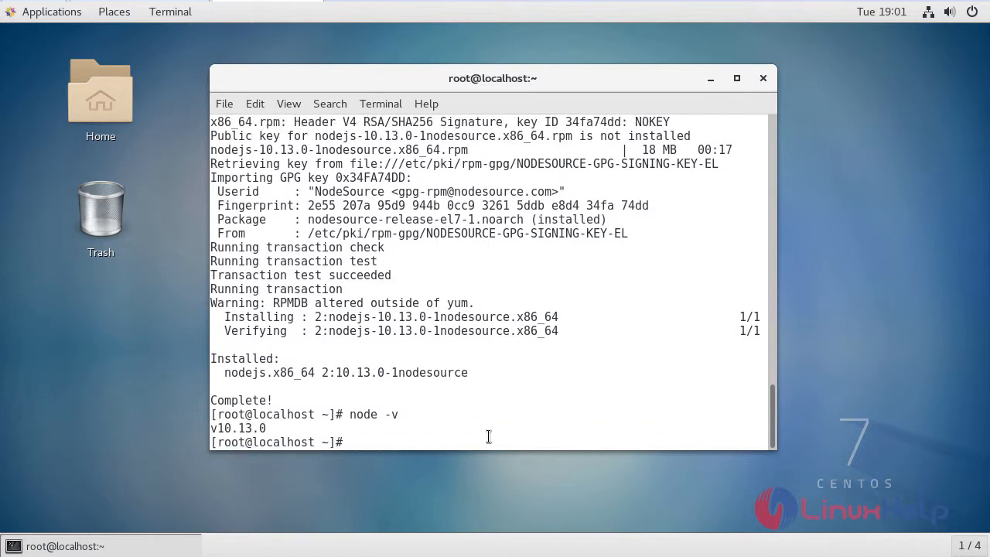
mouse_move(275, 430)
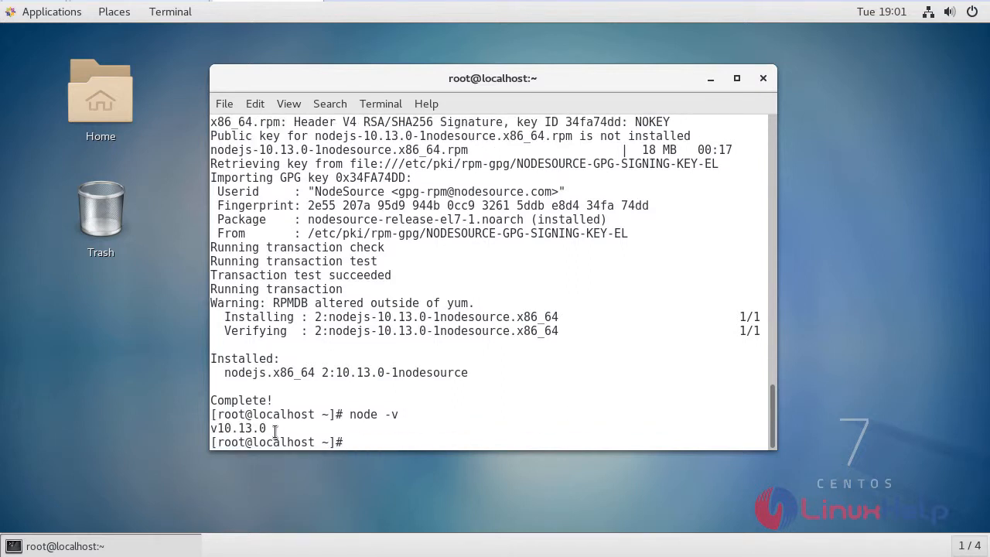